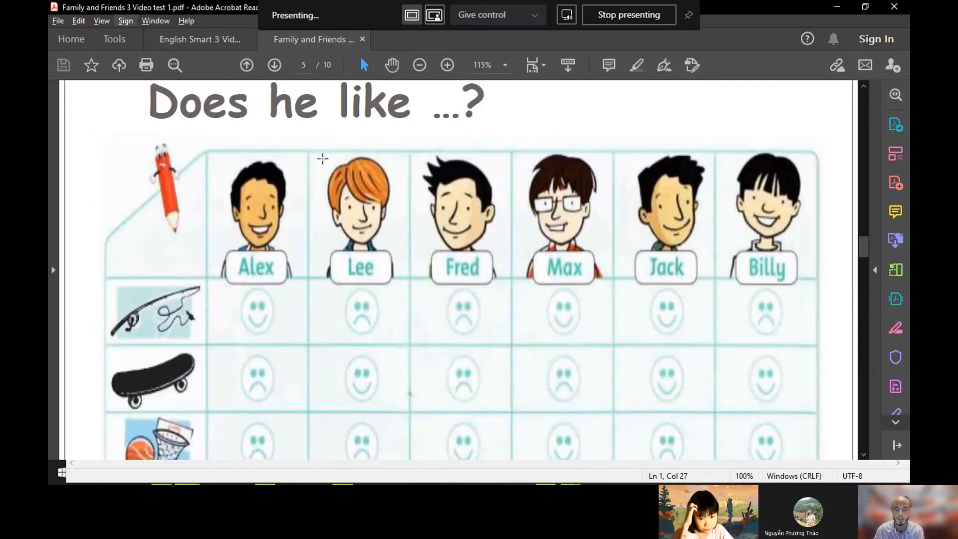
Step: Highlight the fishing rod and skateboard pictures on the 'Does he like ...?' chart
{"action": "left_click", "coordinate": [359, 216]}
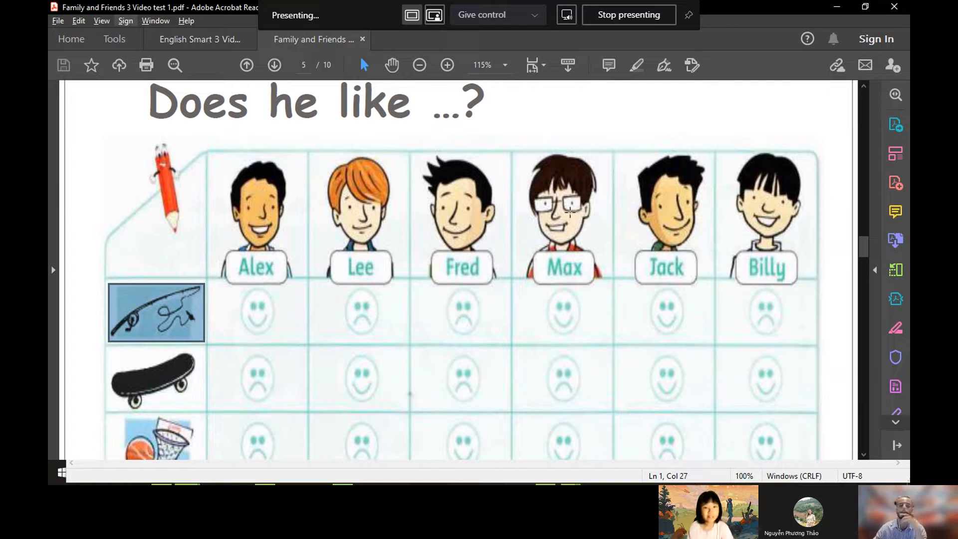
{"action": "mouse_move", "coordinate": [323, 314]}
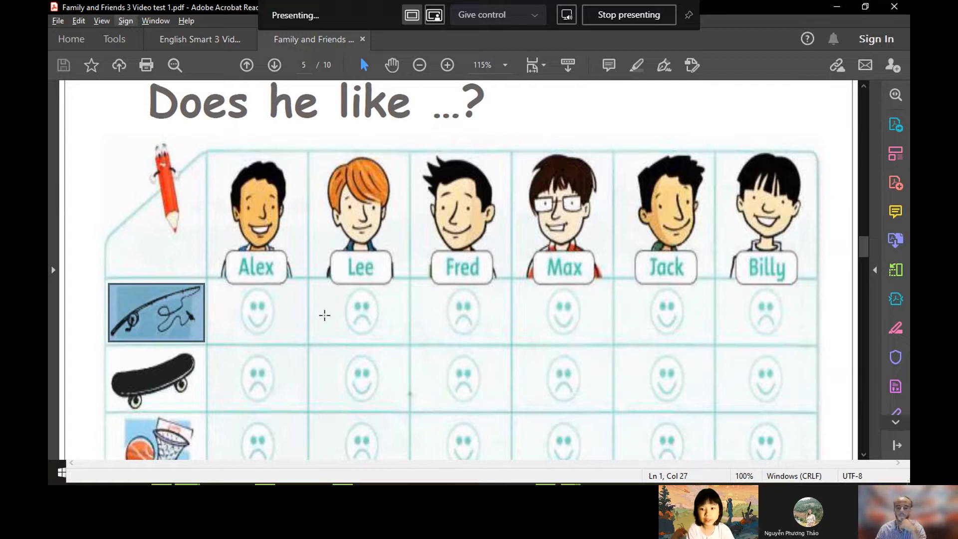
{"action": "mouse_move", "coordinate": [321, 335]}
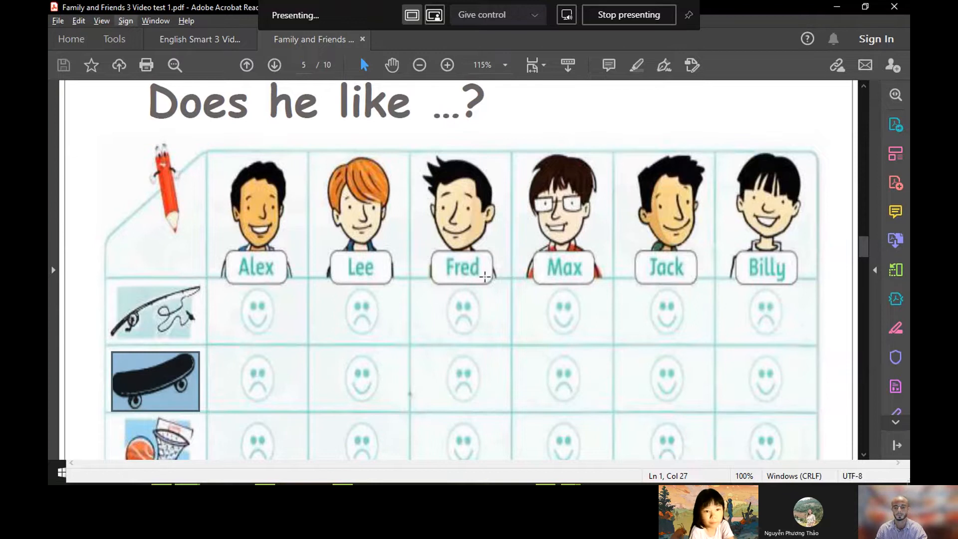
{"action": "scroll", "scroll_direction": "down", "scroll_amount": 3}
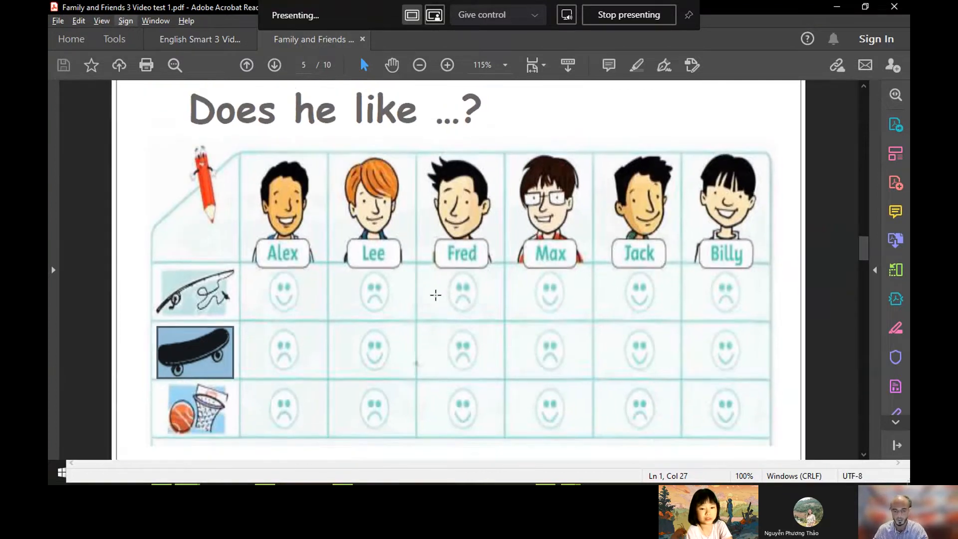
Step: Move to page 6 and highlight the door, TV, coat and notebook pictures on 'Can you ...?'
{"action": "left_click", "coordinate": [275, 65]}
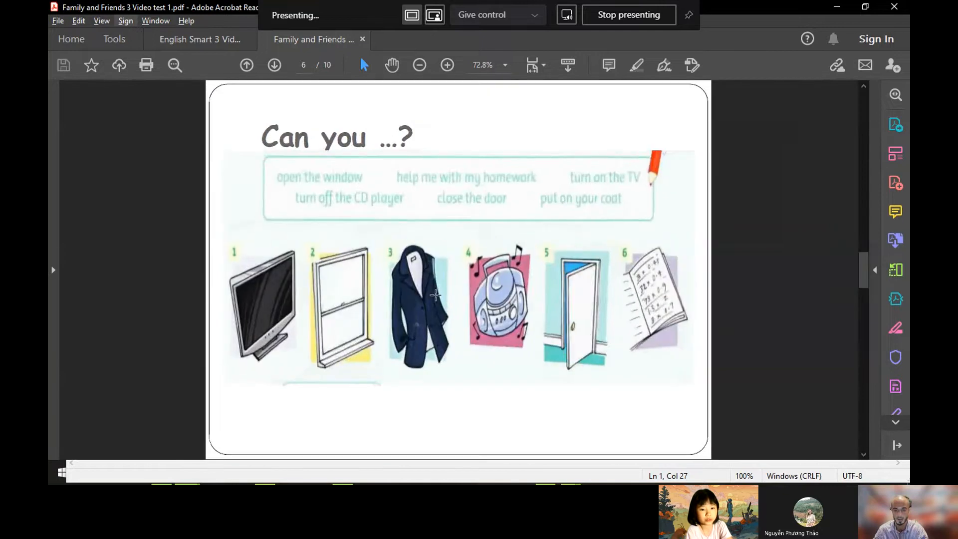
{"action": "mouse_move", "coordinate": [542, 266]}
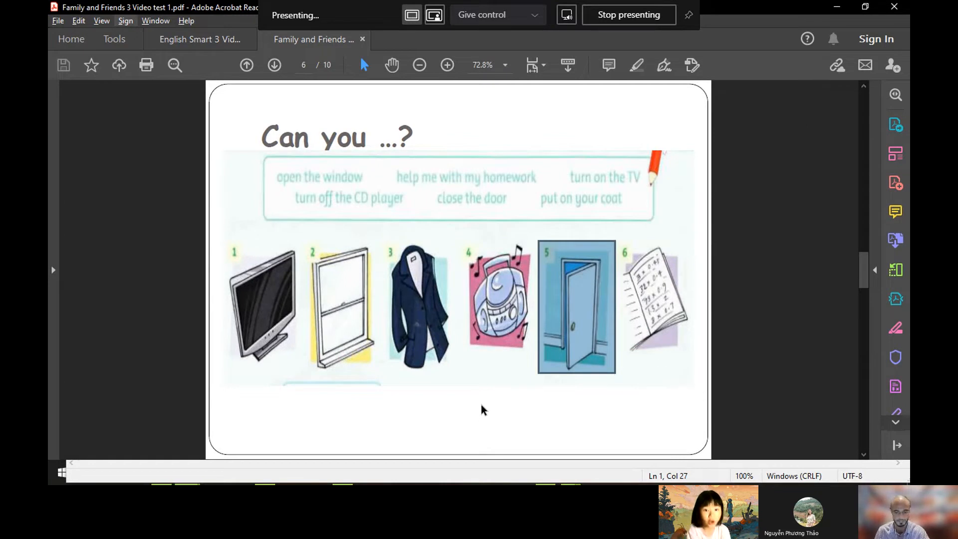
{"action": "mouse_move", "coordinate": [485, 406]}
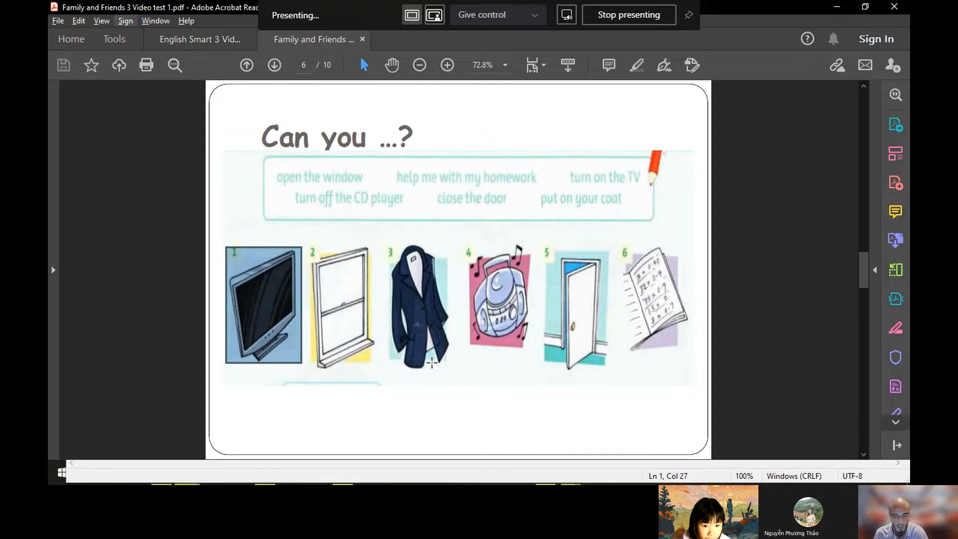
{"action": "mouse_move", "coordinate": [382, 248]}
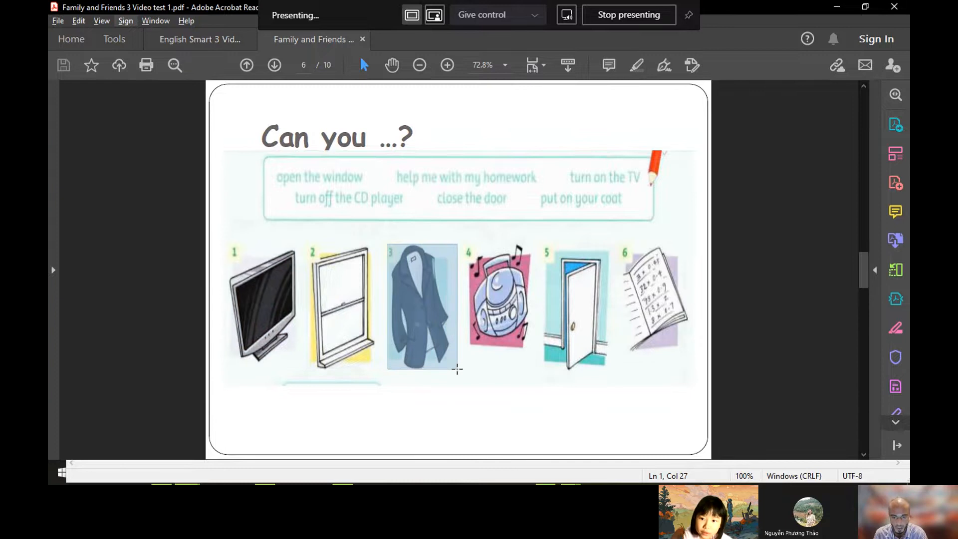
{"action": "left_click", "coordinate": [422, 306]}
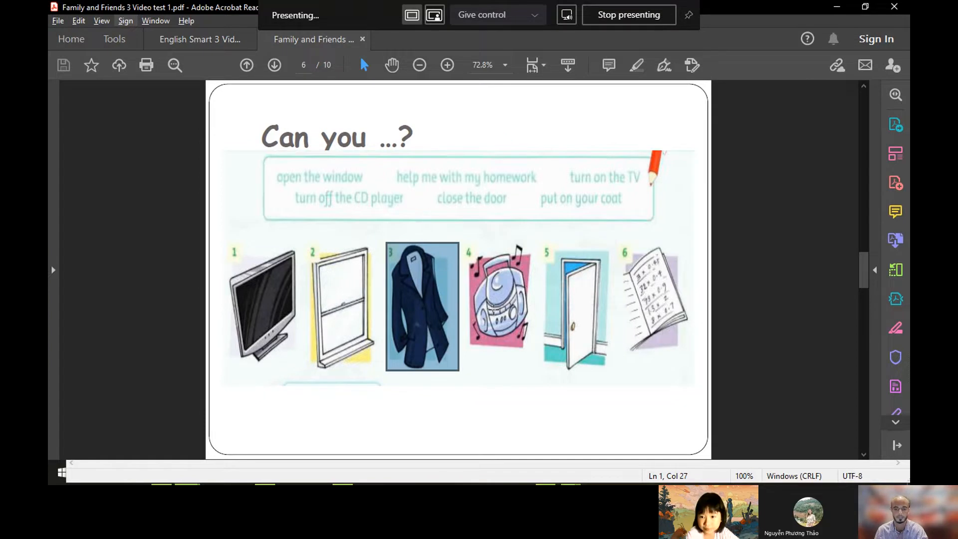
{"action": "mouse_move", "coordinate": [608, 256]}
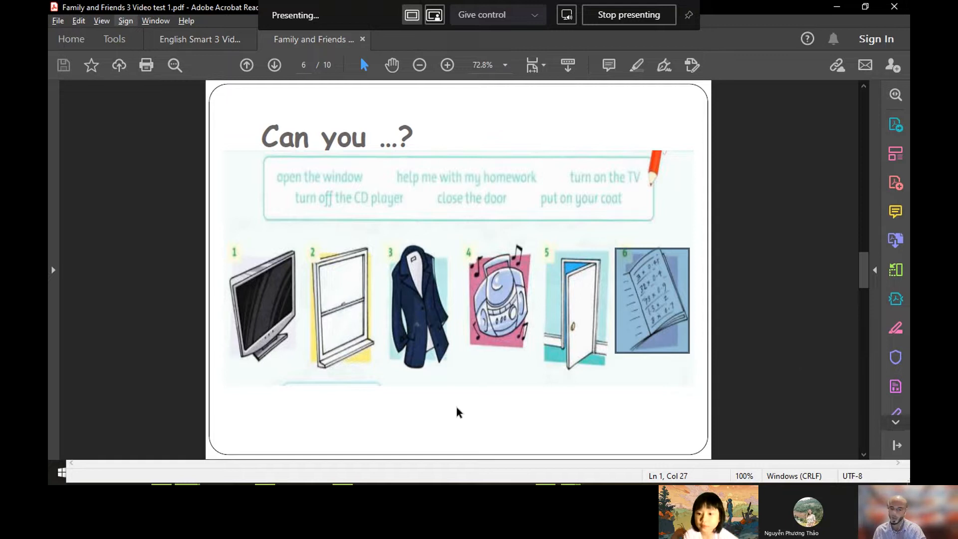
{"action": "mouse_move", "coordinate": [493, 233]}
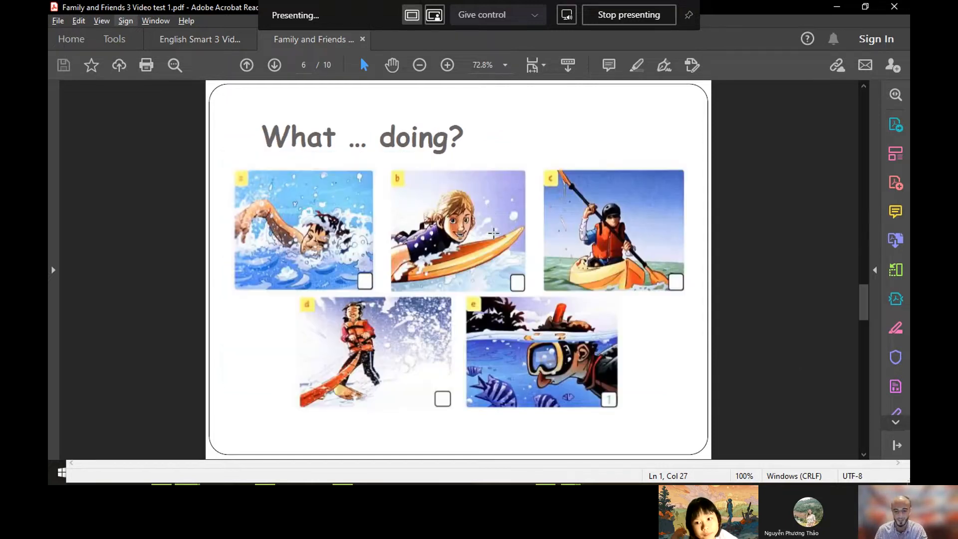
Step: Highlight the swimming boy, kayaking and surfing girl pictures at 100% zoom
{"action": "left_click", "coordinate": [274, 65]}
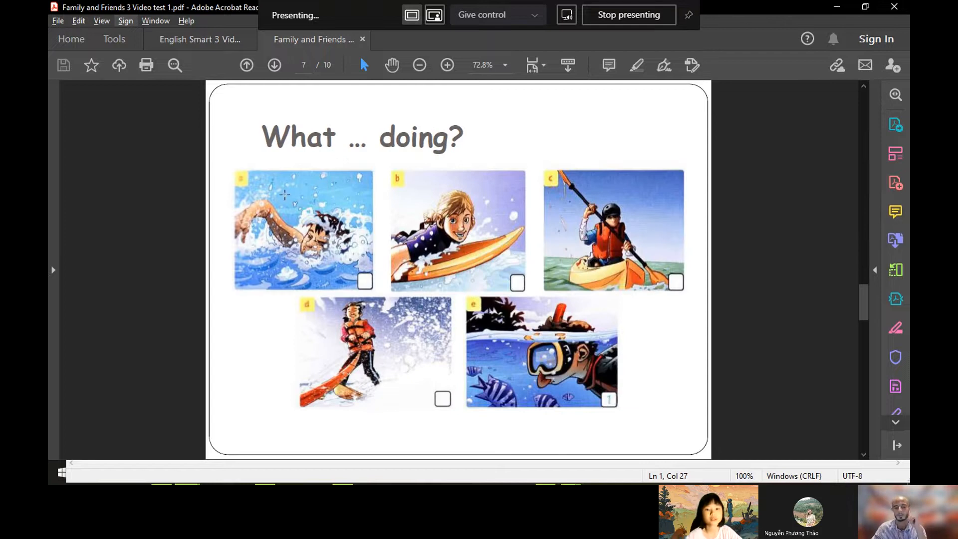
{"action": "mouse_move", "coordinate": [231, 166]}
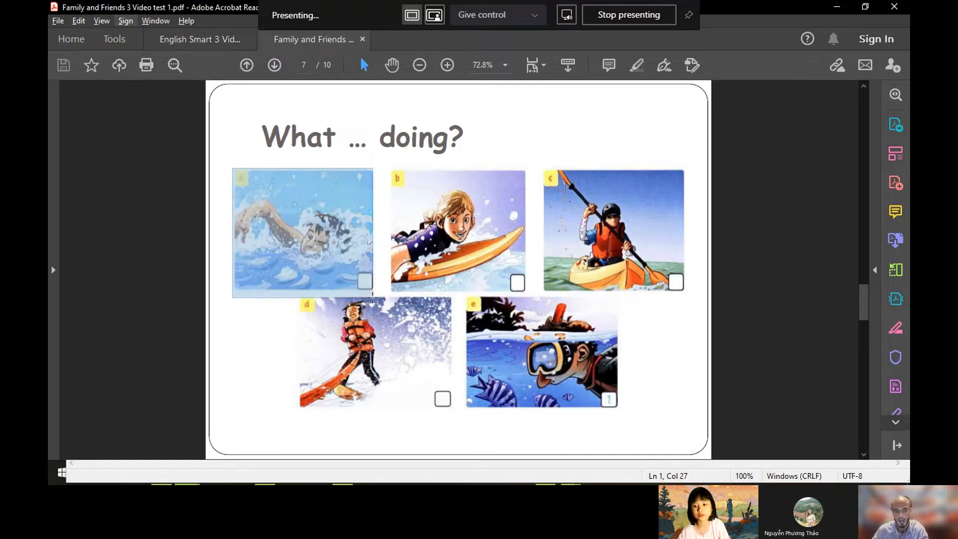
{"action": "left_click", "coordinate": [447, 65]}
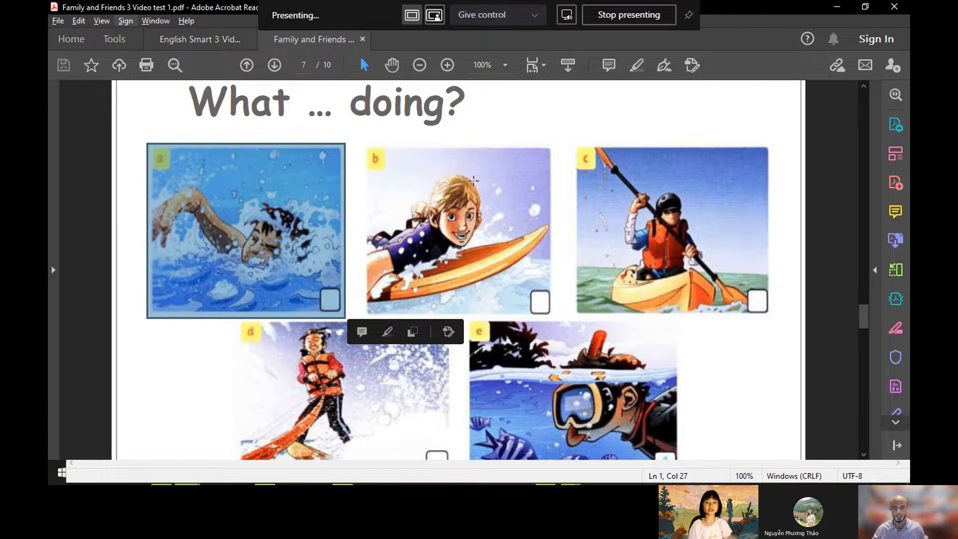
{"action": "left_click", "coordinate": [672, 230]}
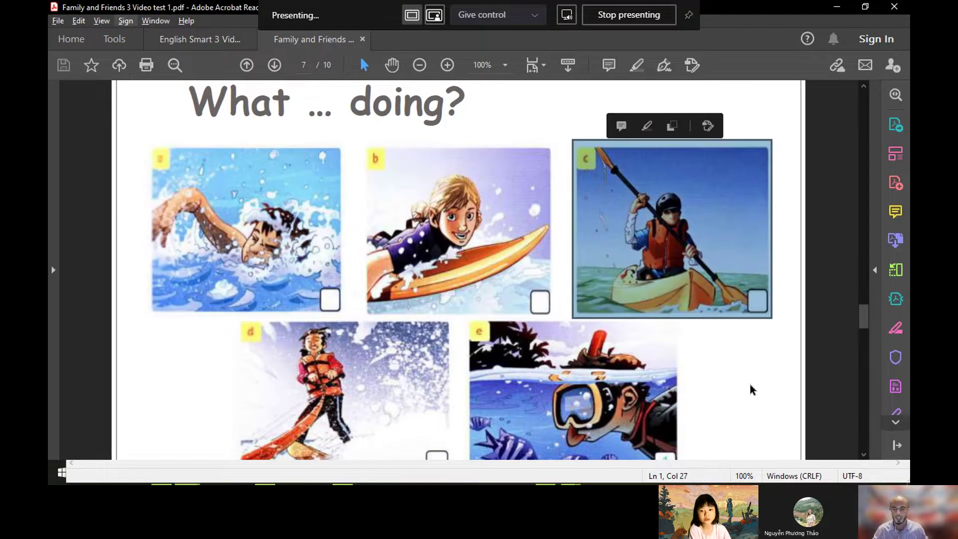
{"action": "mouse_move", "coordinate": [742, 404]}
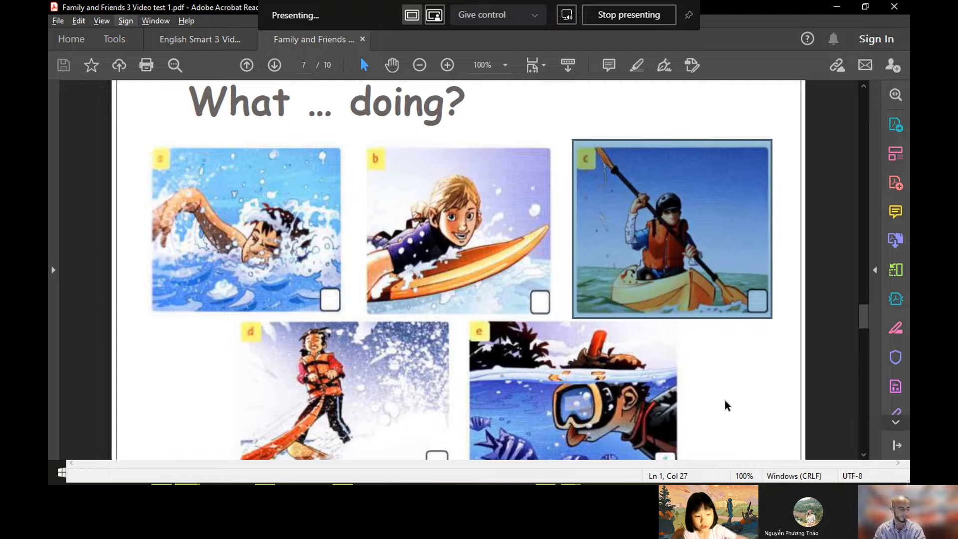
{"action": "mouse_move", "coordinate": [731, 416]}
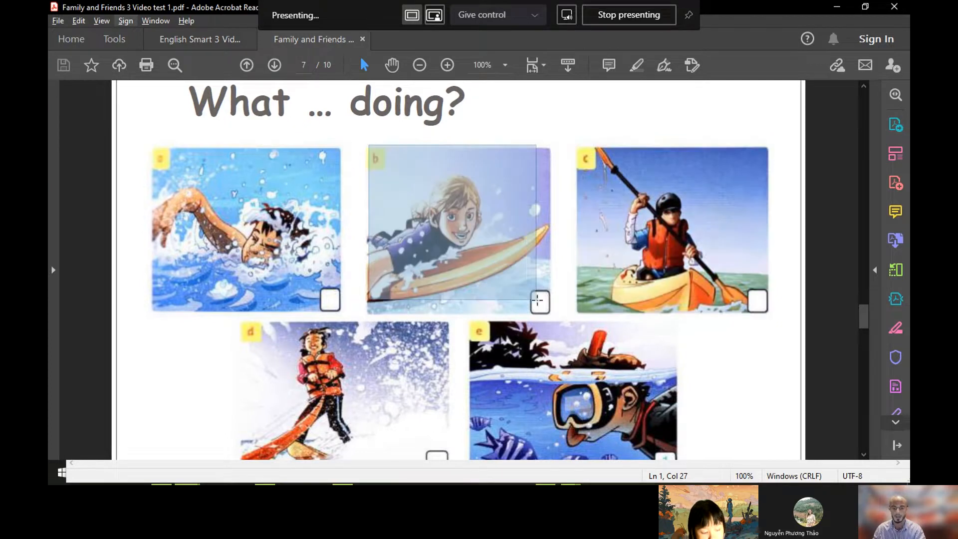
{"action": "left_click", "coordinate": [536, 301]}
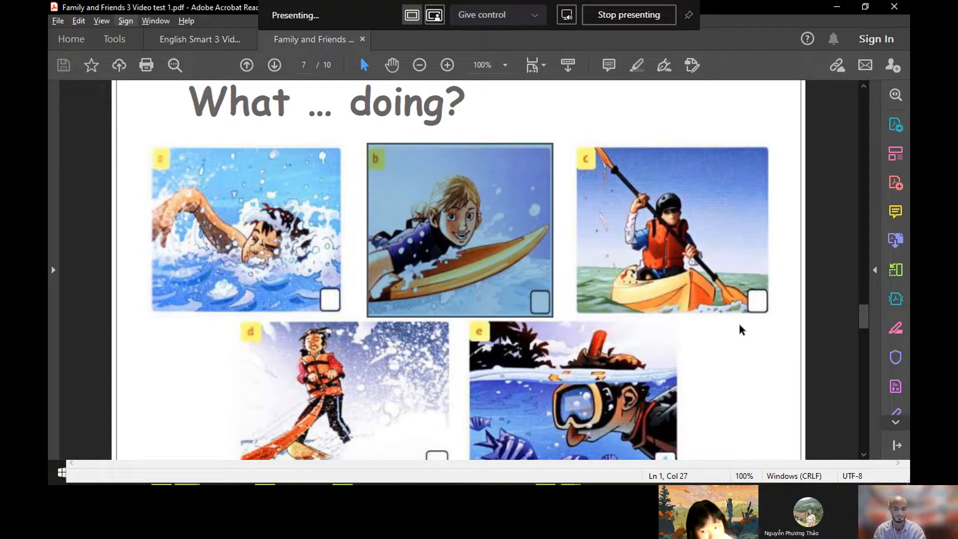
{"action": "mouse_move", "coordinate": [790, 315]}
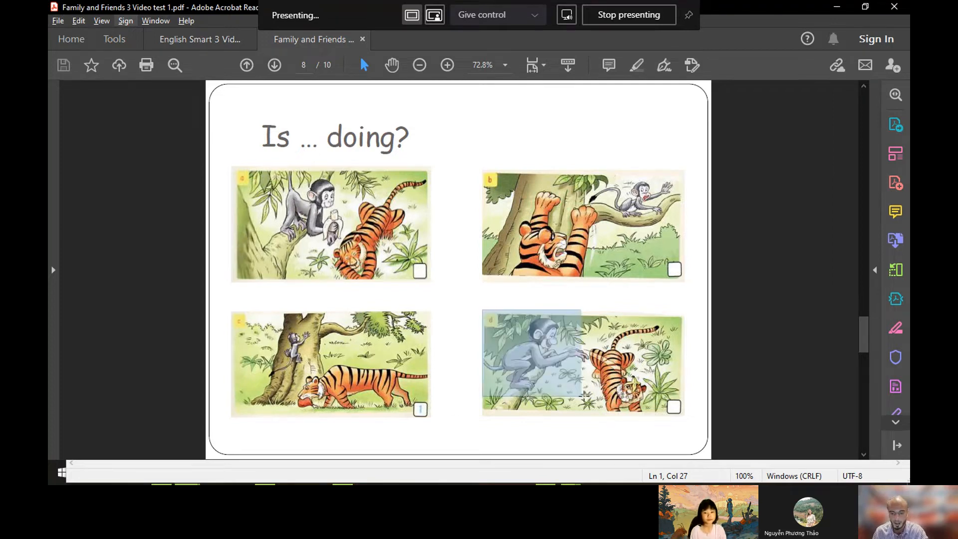
Step: Highlight the monkey-and-tiger pictures d, a and b with the whole page 8 in view
{"action": "left_click", "coordinate": [583, 363]}
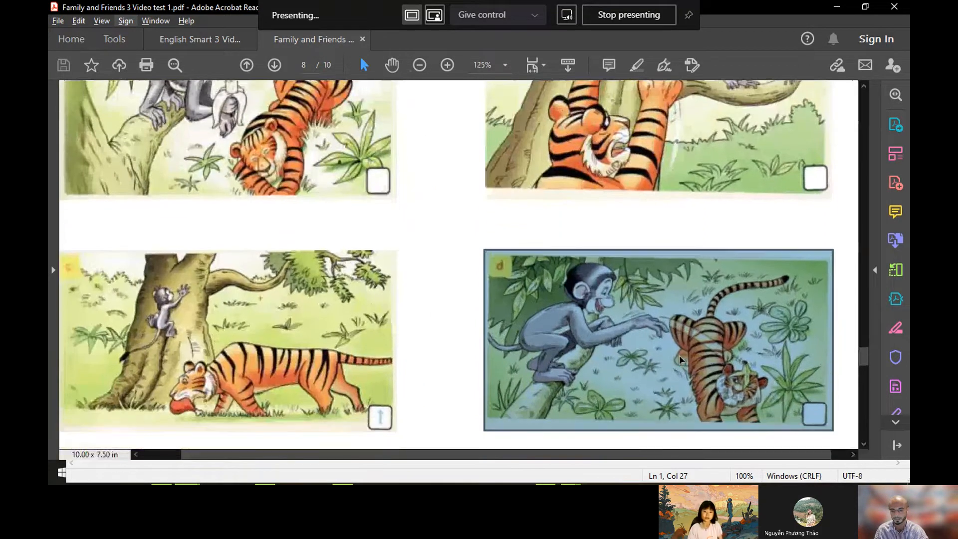
{"action": "scroll", "scroll_direction": "down", "scroll_amount": 3}
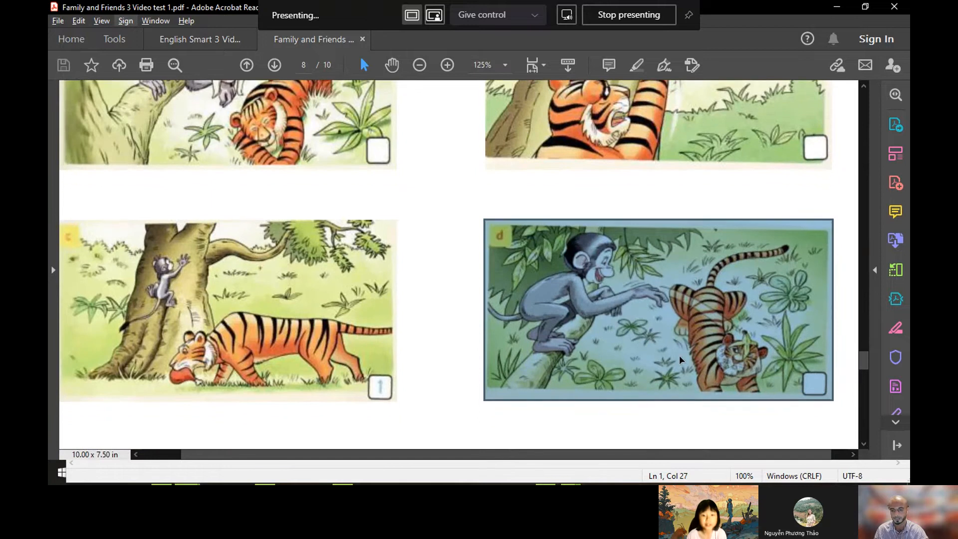
{"action": "mouse_move", "coordinate": [706, 373]}
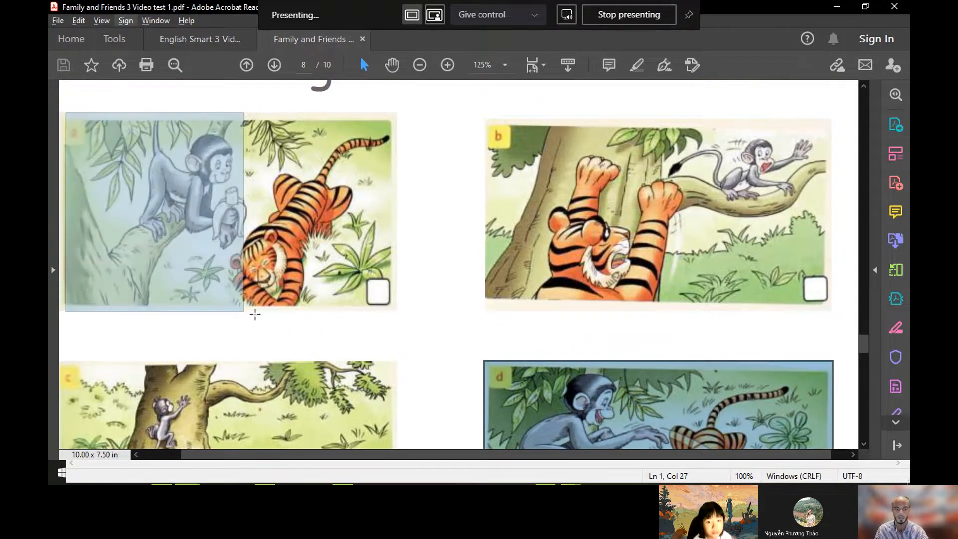
{"action": "left_click", "coordinate": [229, 211]}
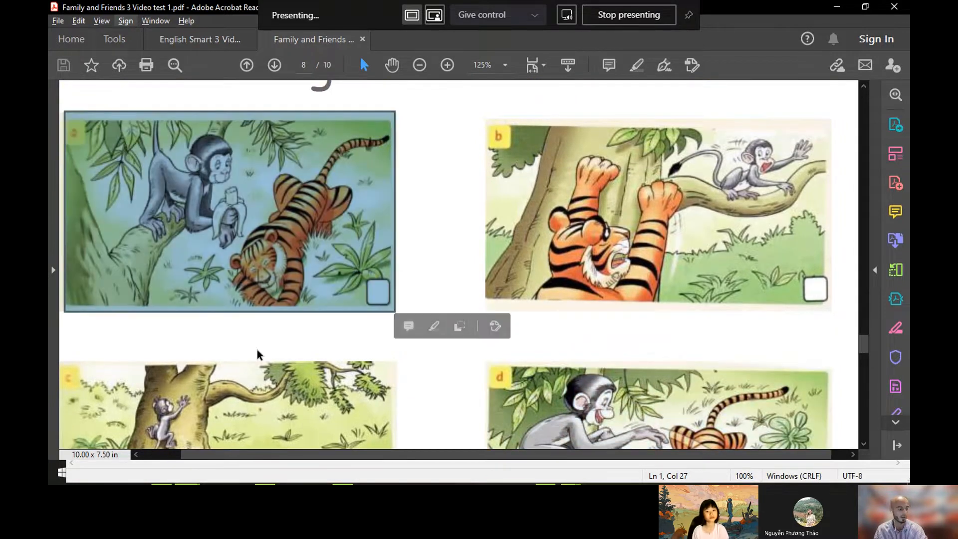
{"action": "mouse_move", "coordinate": [292, 357]}
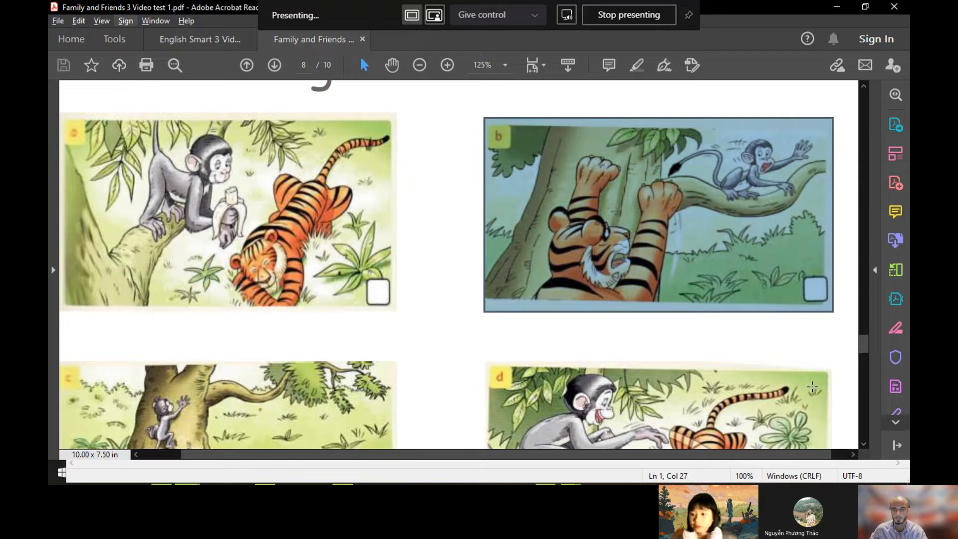
{"action": "mouse_move", "coordinate": [760, 364]}
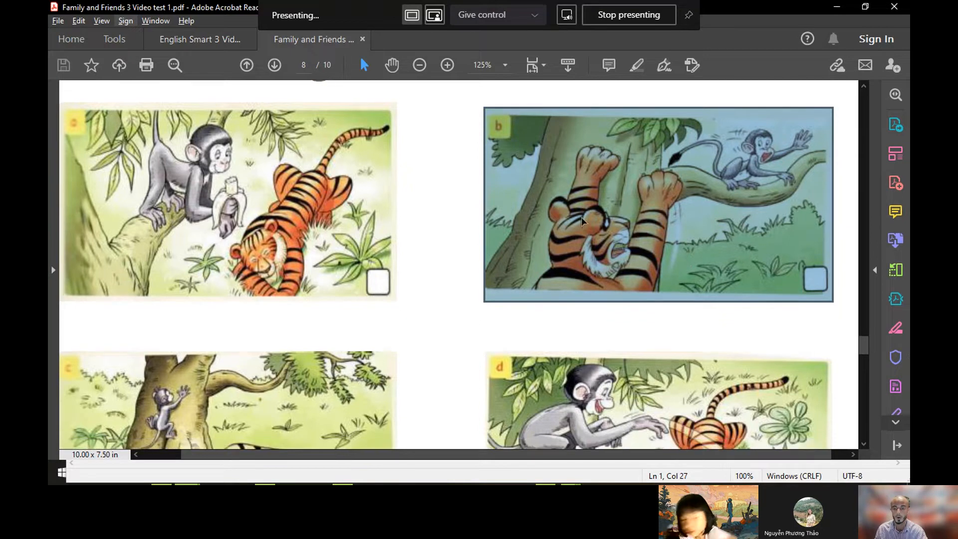
{"action": "scroll", "scroll_direction": "down", "scroll_amount": 3}
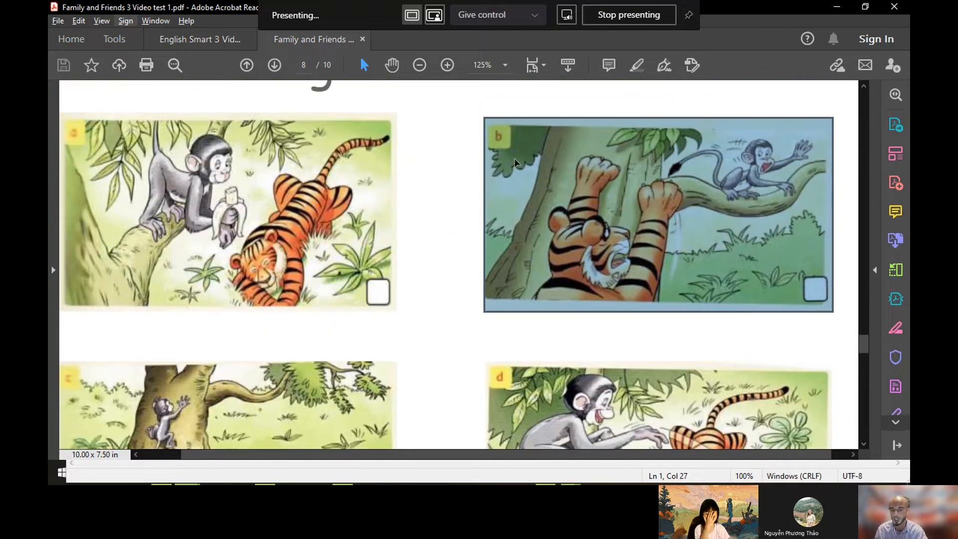
{"action": "mouse_move", "coordinate": [672, 264]}
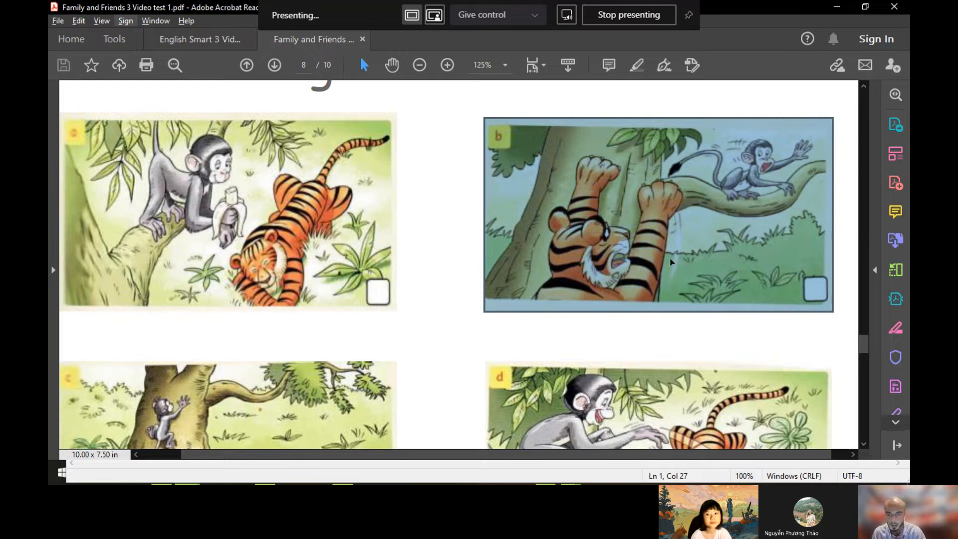
{"action": "mouse_move", "coordinate": [696, 259]}
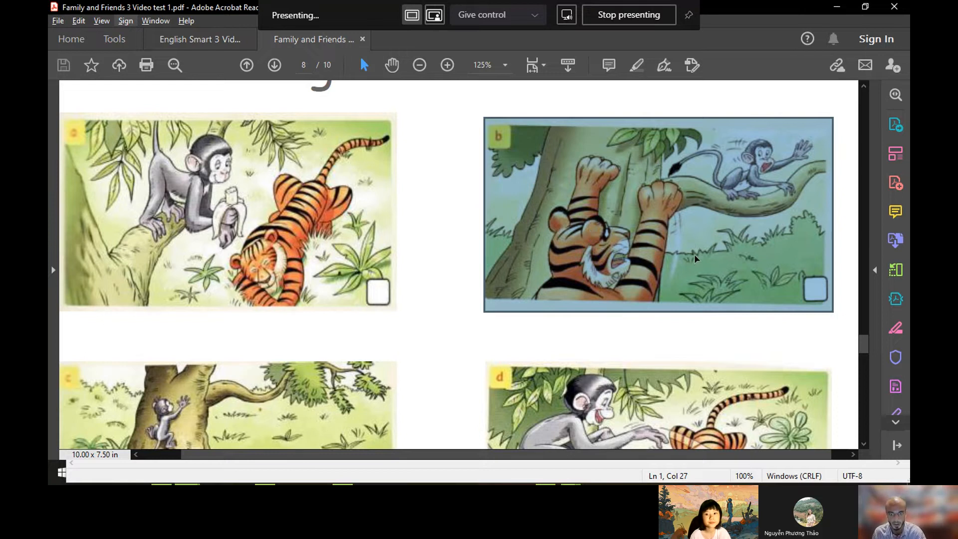
{"action": "mouse_move", "coordinate": [703, 258]}
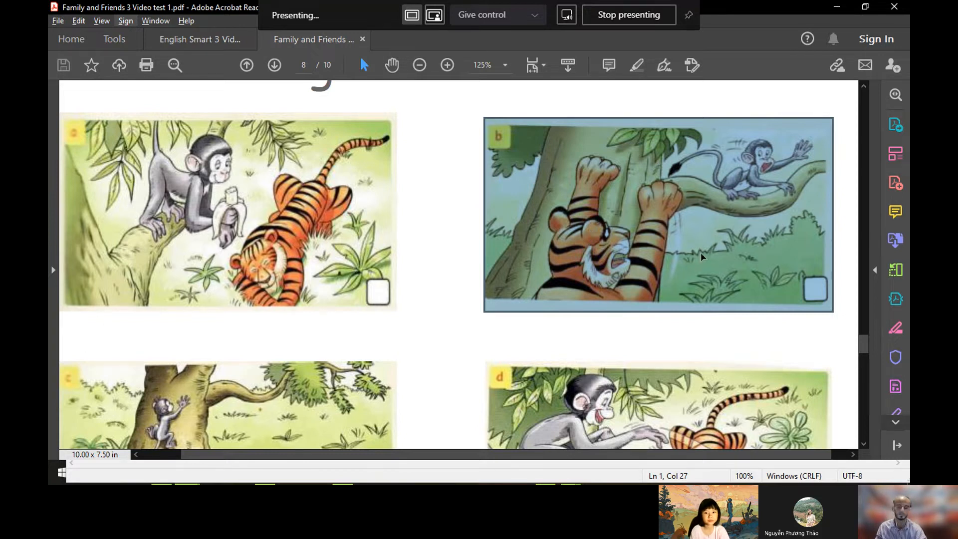
{"action": "mouse_move", "coordinate": [699, 247]}
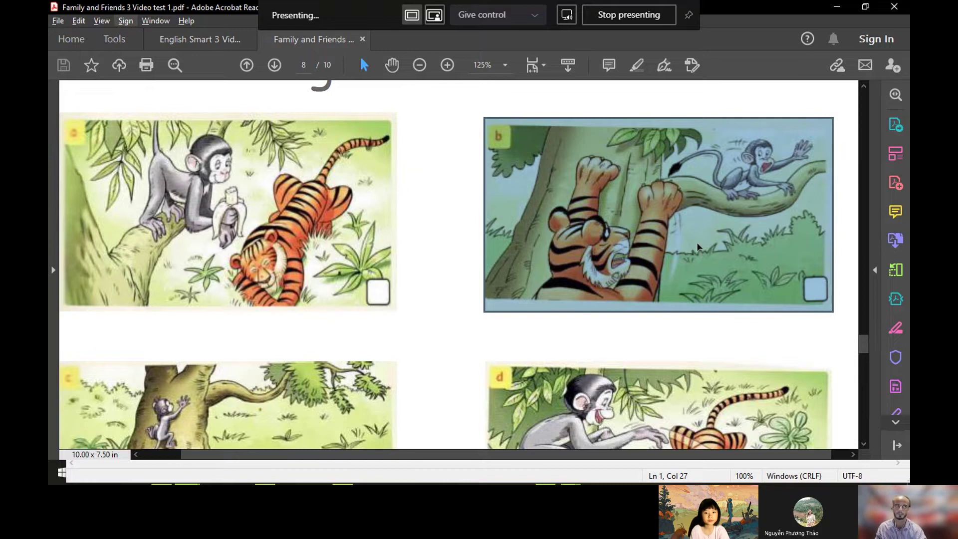
{"action": "mouse_move", "coordinate": [664, 226]}
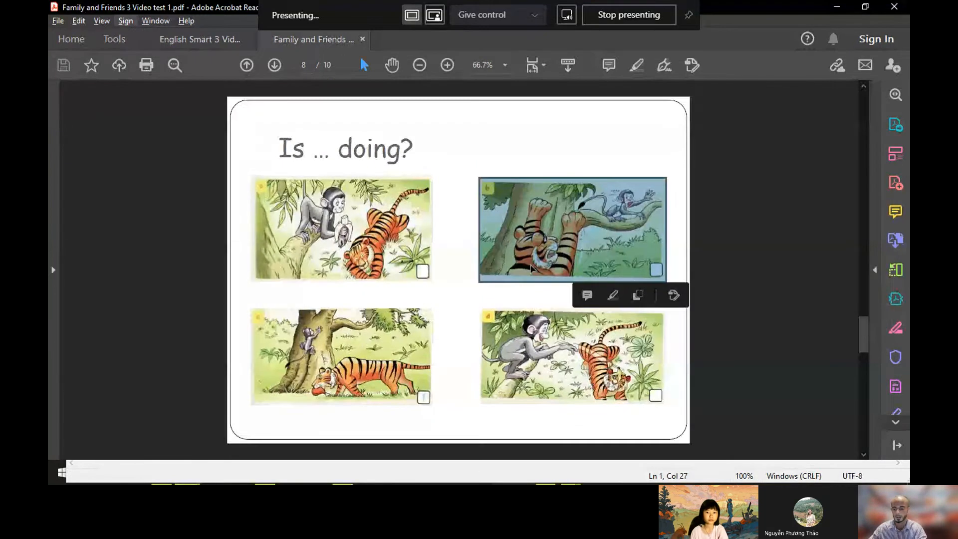
Step: Advance past page 9's Tesphonics game to page 10, Spelling
{"action": "left_click", "coordinate": [274, 65]}
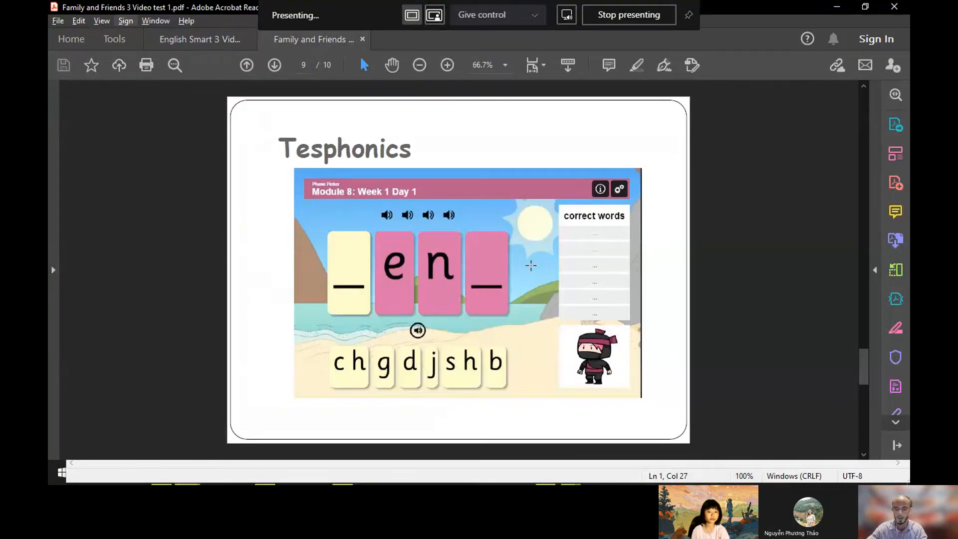
{"action": "left_click", "coordinate": [274, 65]}
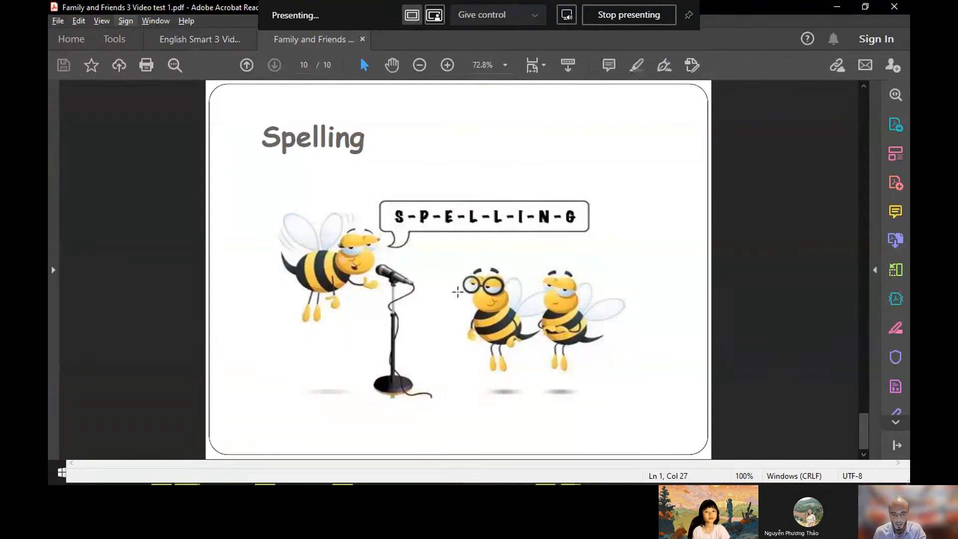
{"action": "mouse_move", "coordinate": [626, 325]}
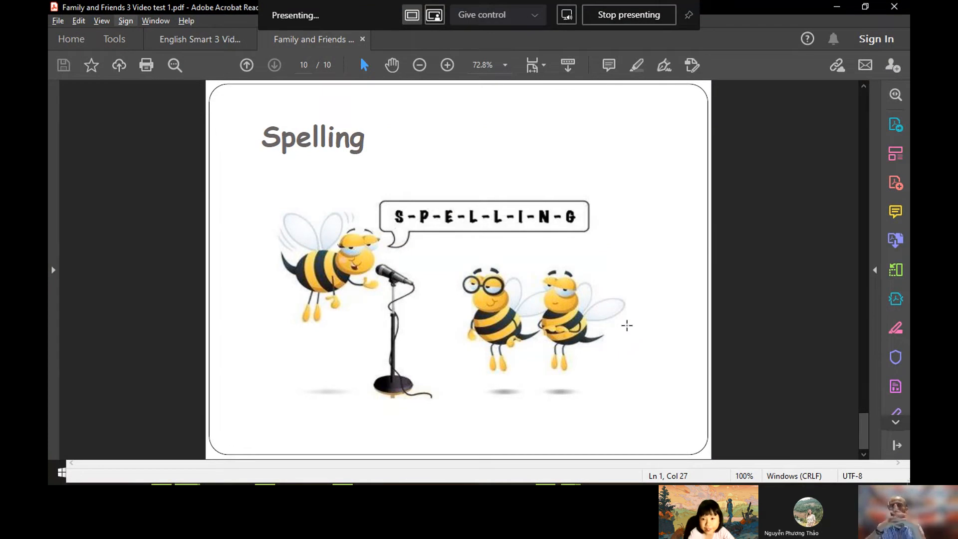
{"action": "mouse_move", "coordinate": [638, 291]}
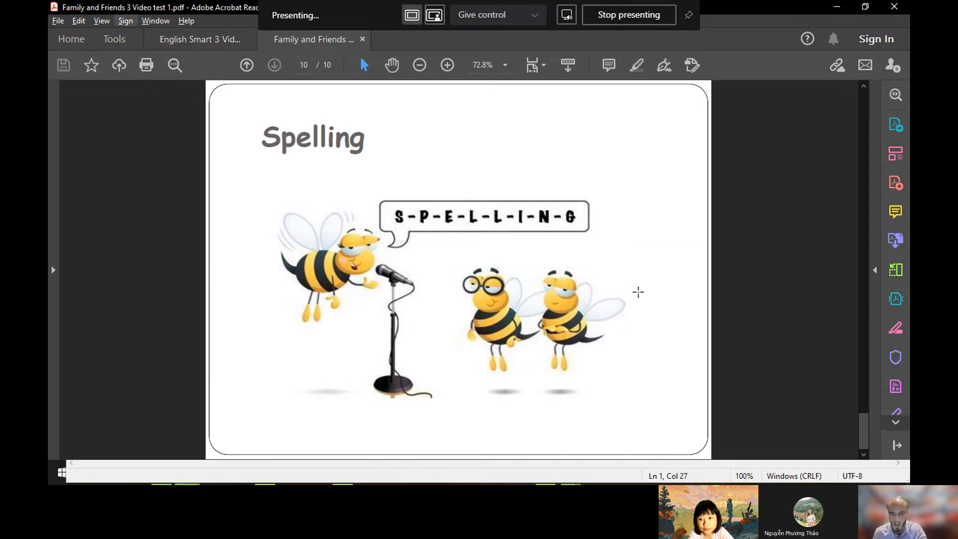
{"action": "mouse_move", "coordinate": [638, 288]}
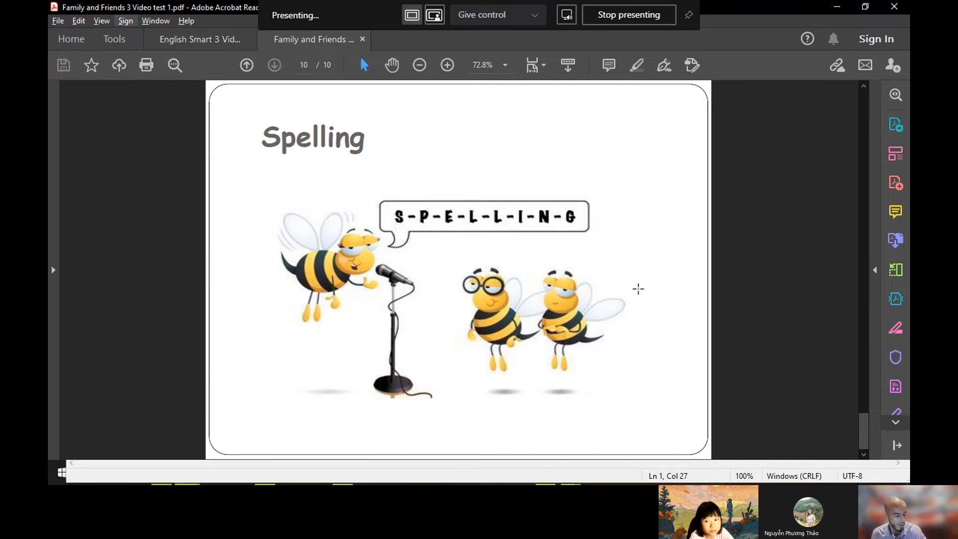
{"action": "mouse_move", "coordinate": [637, 293]}
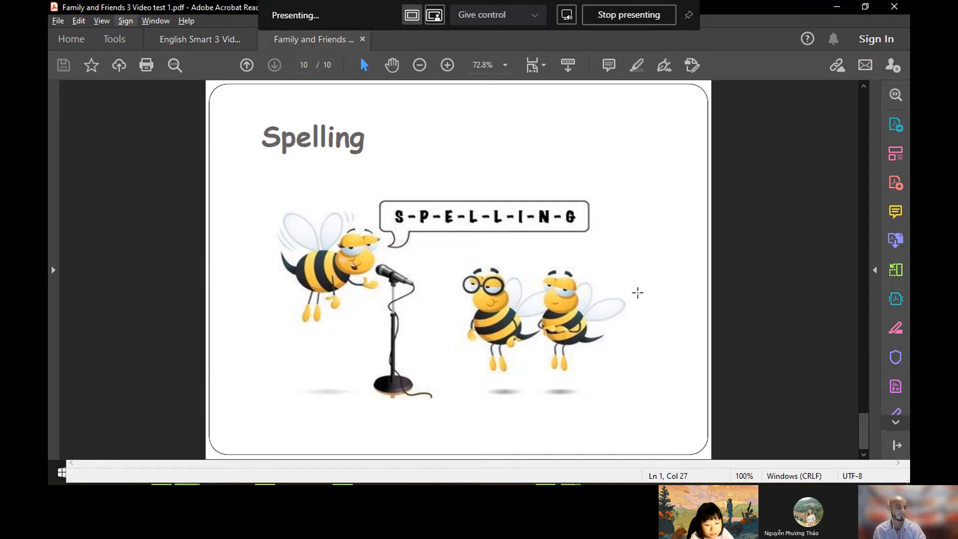
{"action": "mouse_move", "coordinate": [641, 311]}
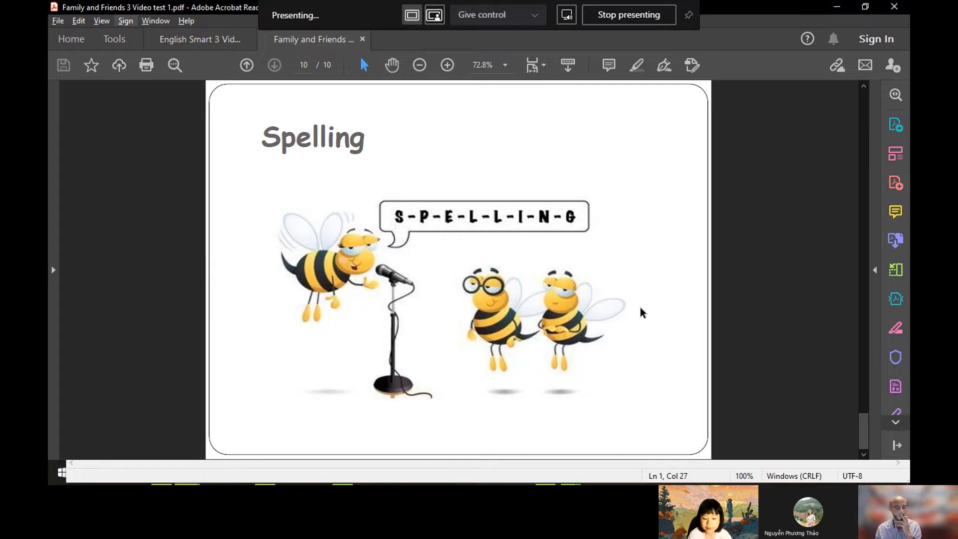
{"action": "mouse_move", "coordinate": [646, 316]}
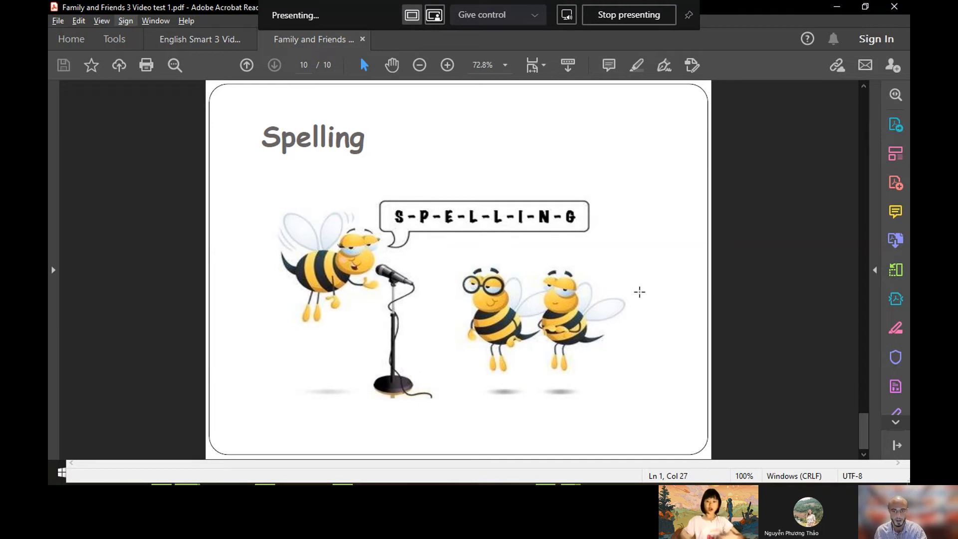
{"action": "mouse_move", "coordinate": [614, 275]}
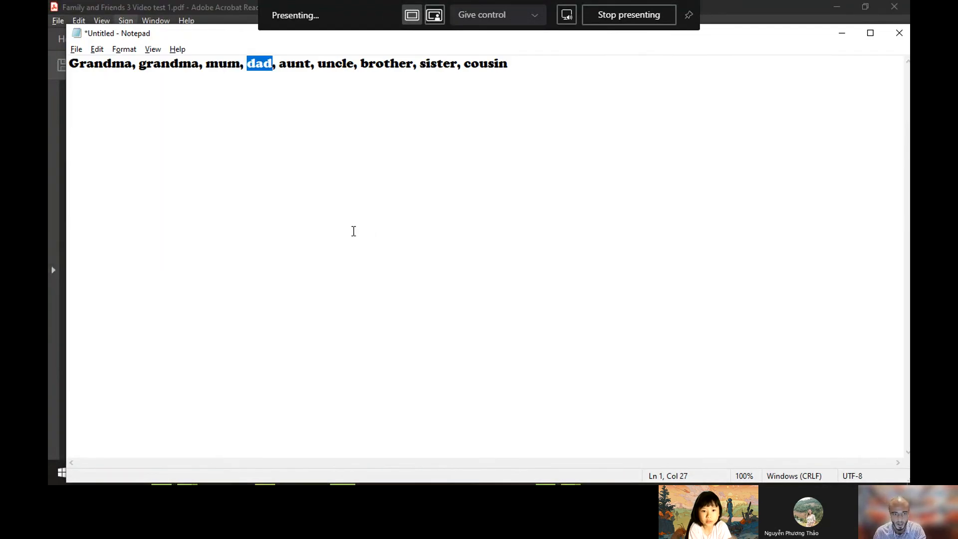
{"action": "mouse_move", "coordinate": [305, 232]}
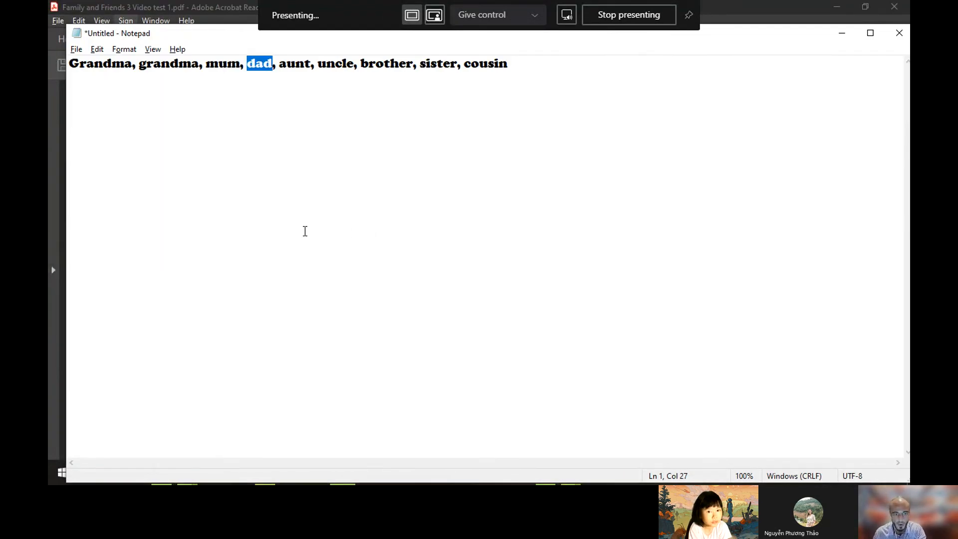
{"action": "mouse_move", "coordinate": [510, 165]}
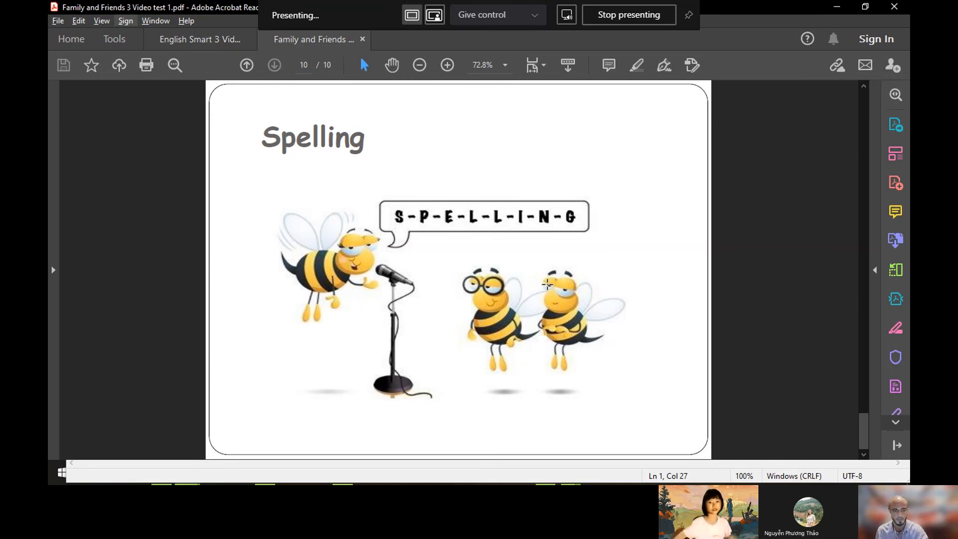
{"action": "mouse_move", "coordinate": [527, 156]}
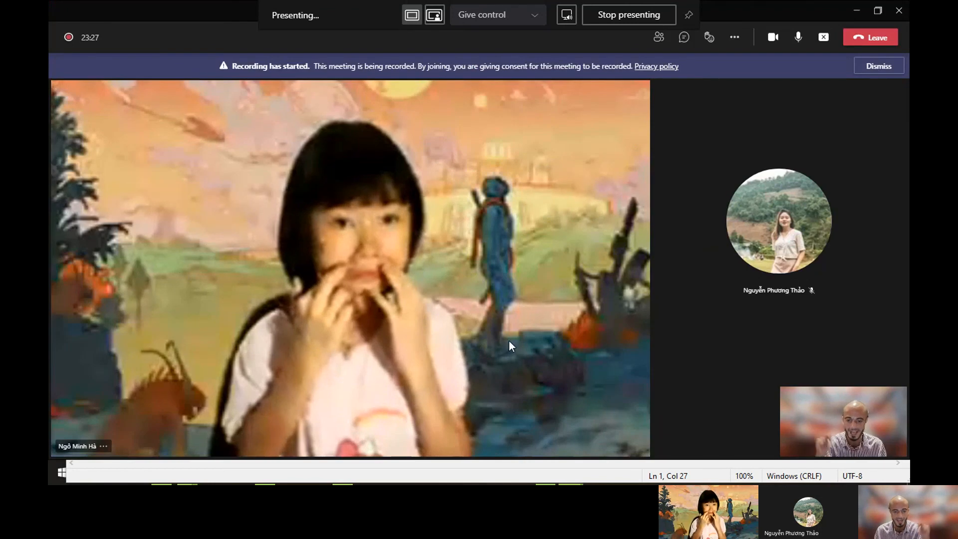
{"action": "mouse_move", "coordinate": [471, 140]}
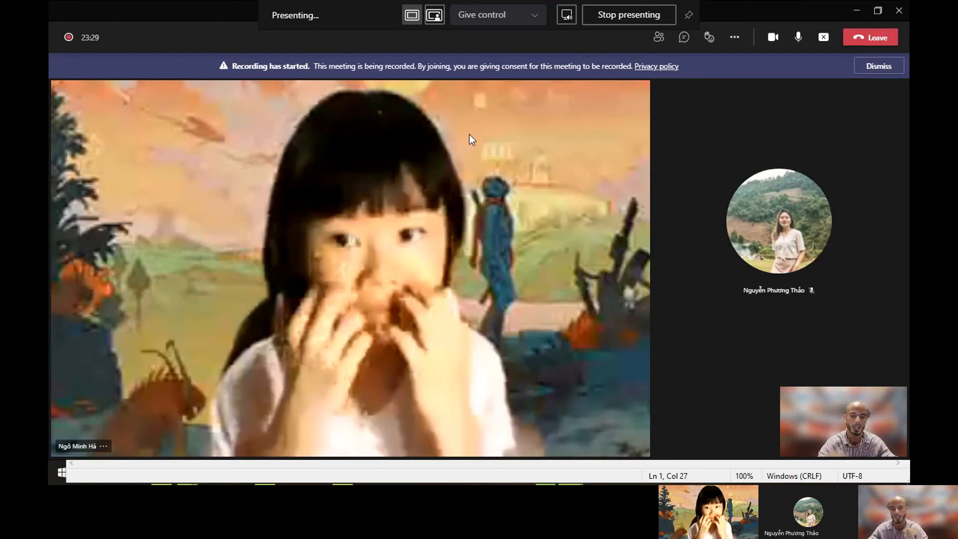